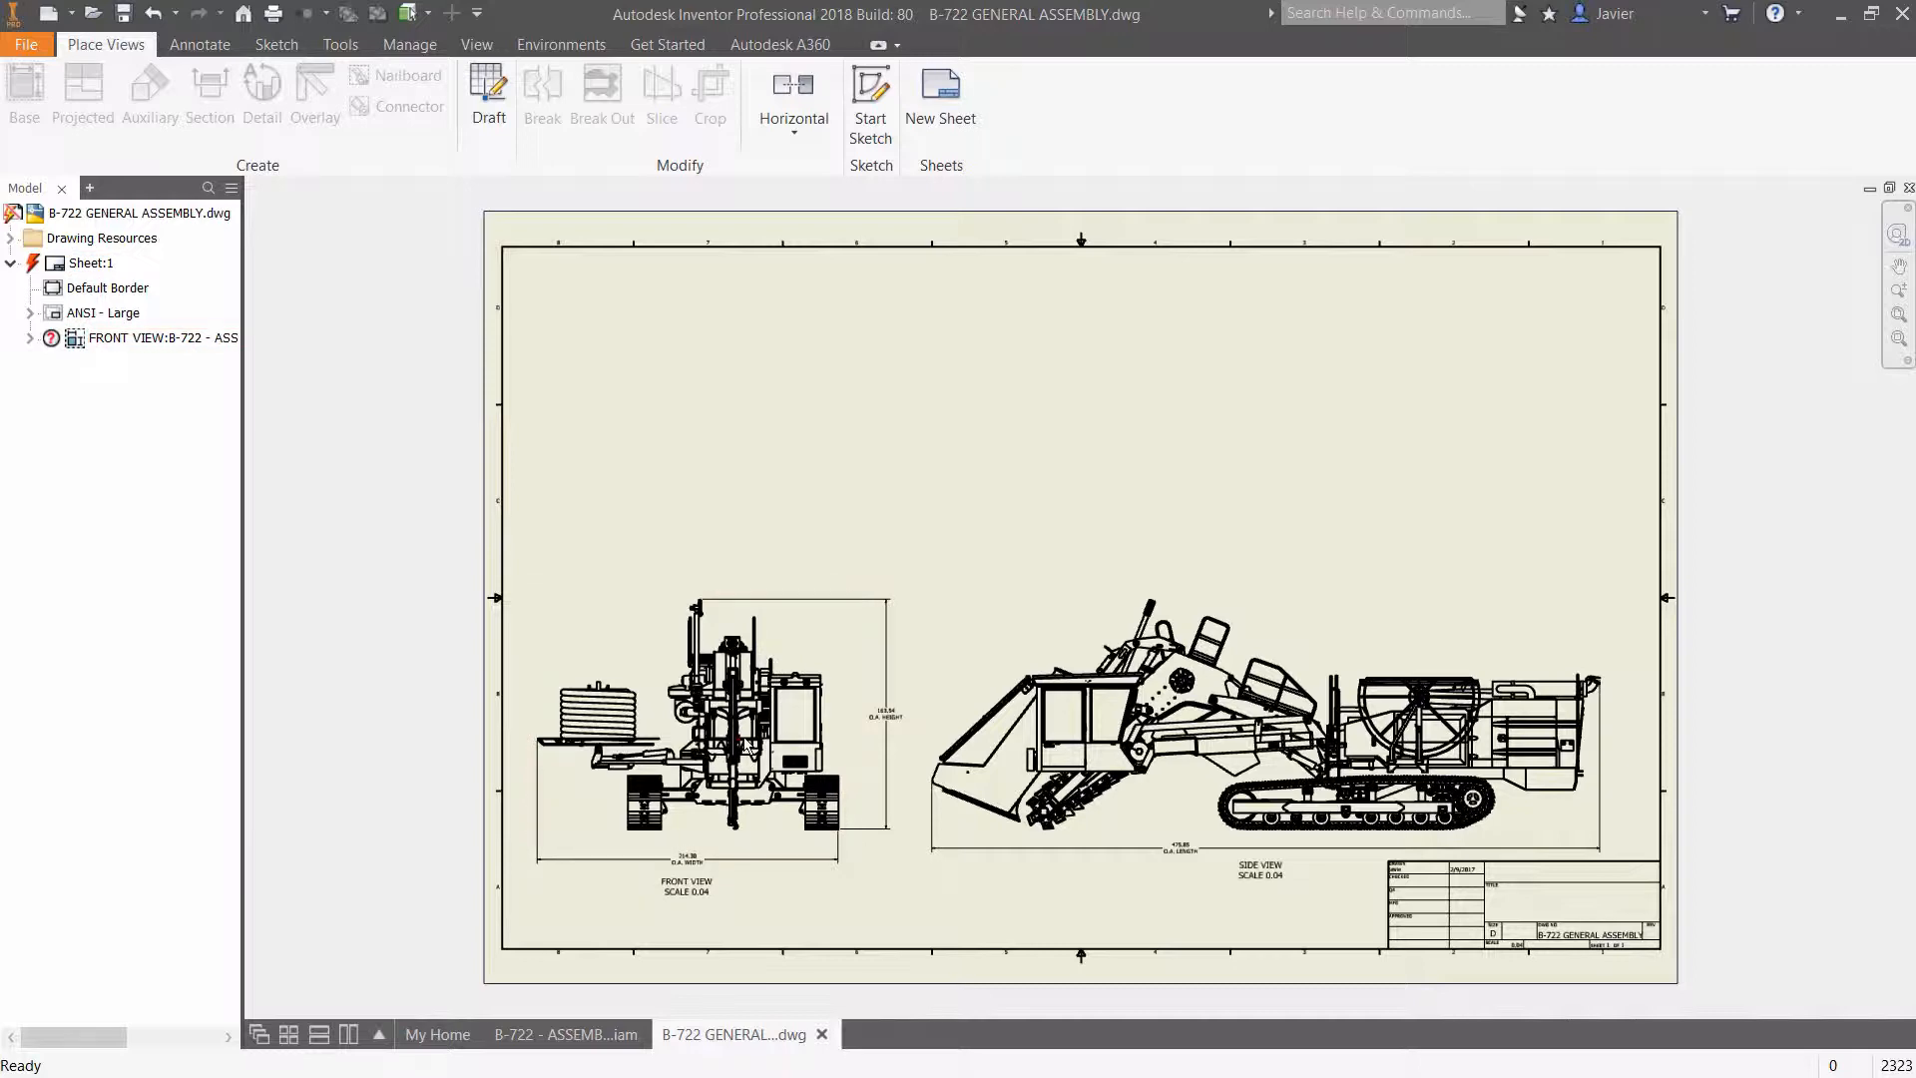
# Scroll the Get Started home screen showing the active Mastenbroek B722 project.
pyautogui.scroll(3)
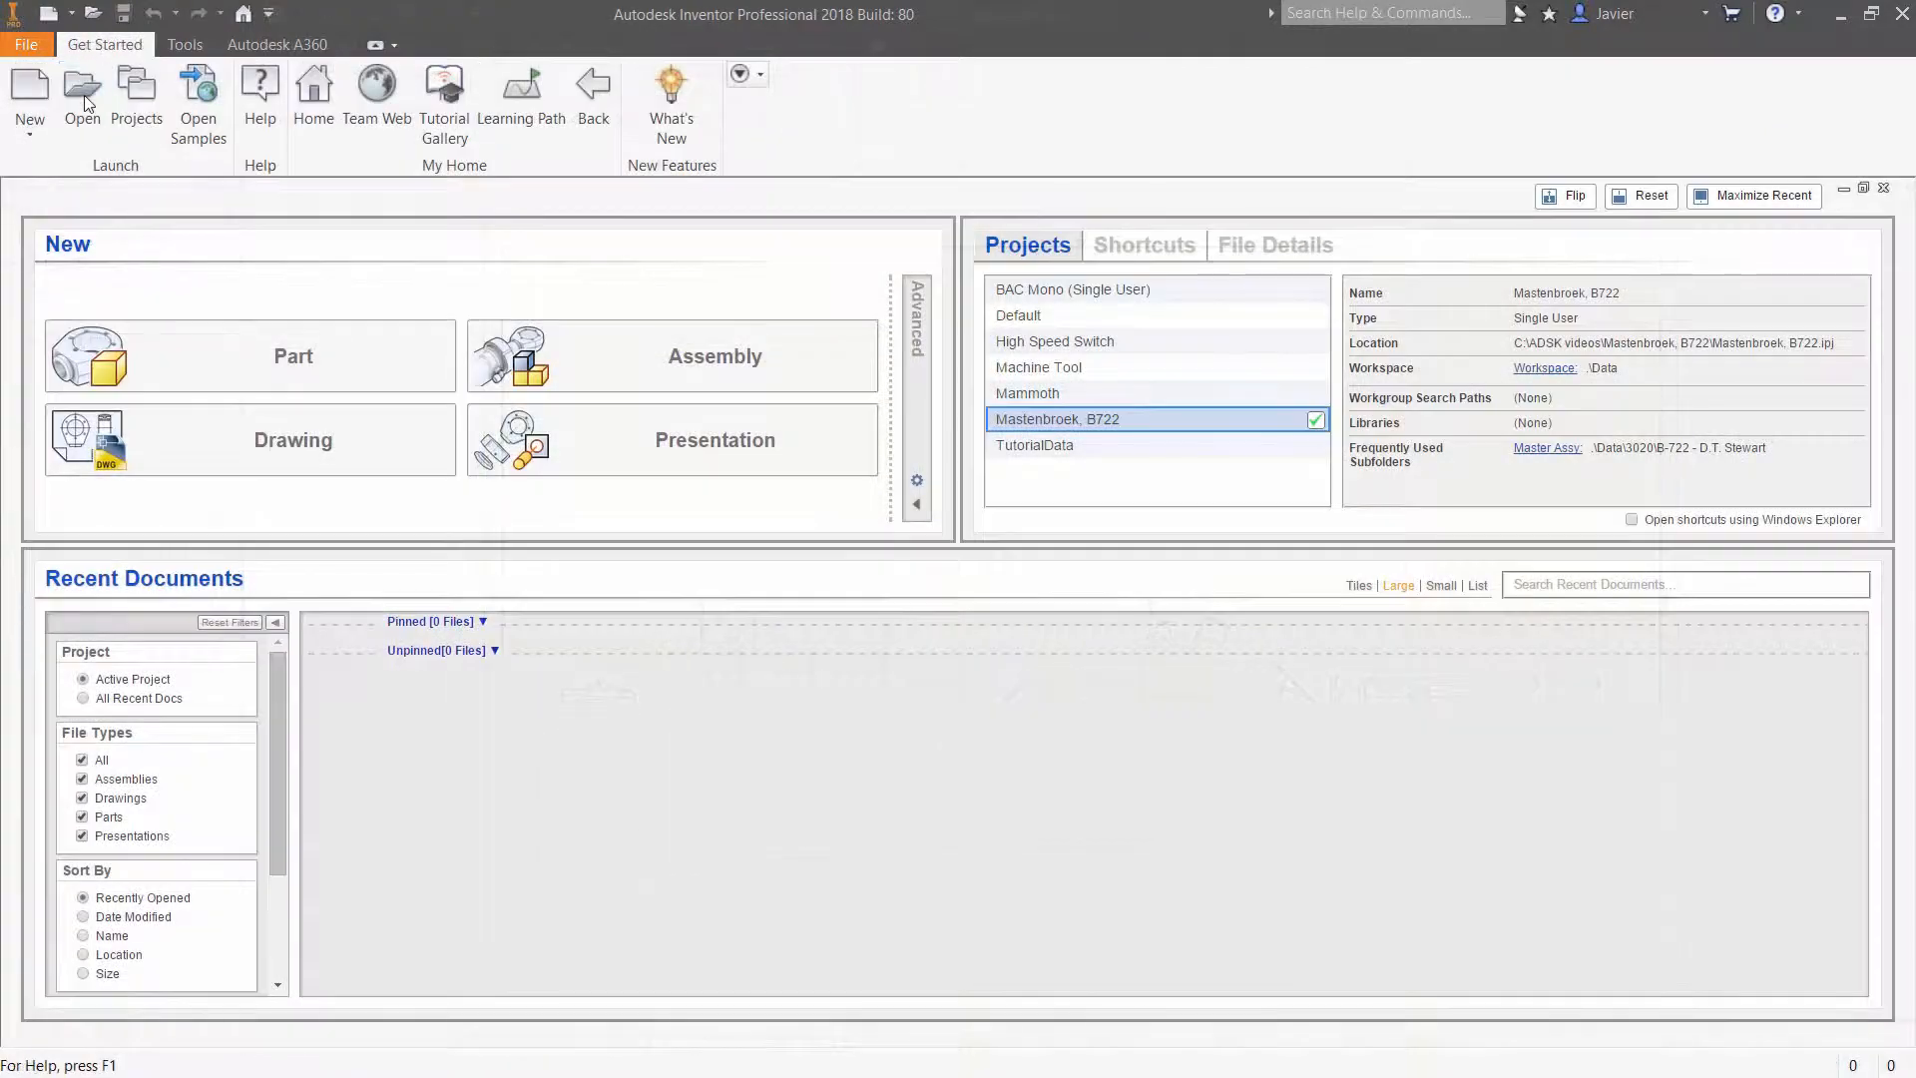
# Open the trencher assembly 'B-722 - ASSEMBLY MACHINE SCHEME_ADSK.iam'.
pyautogui.click(81, 91)
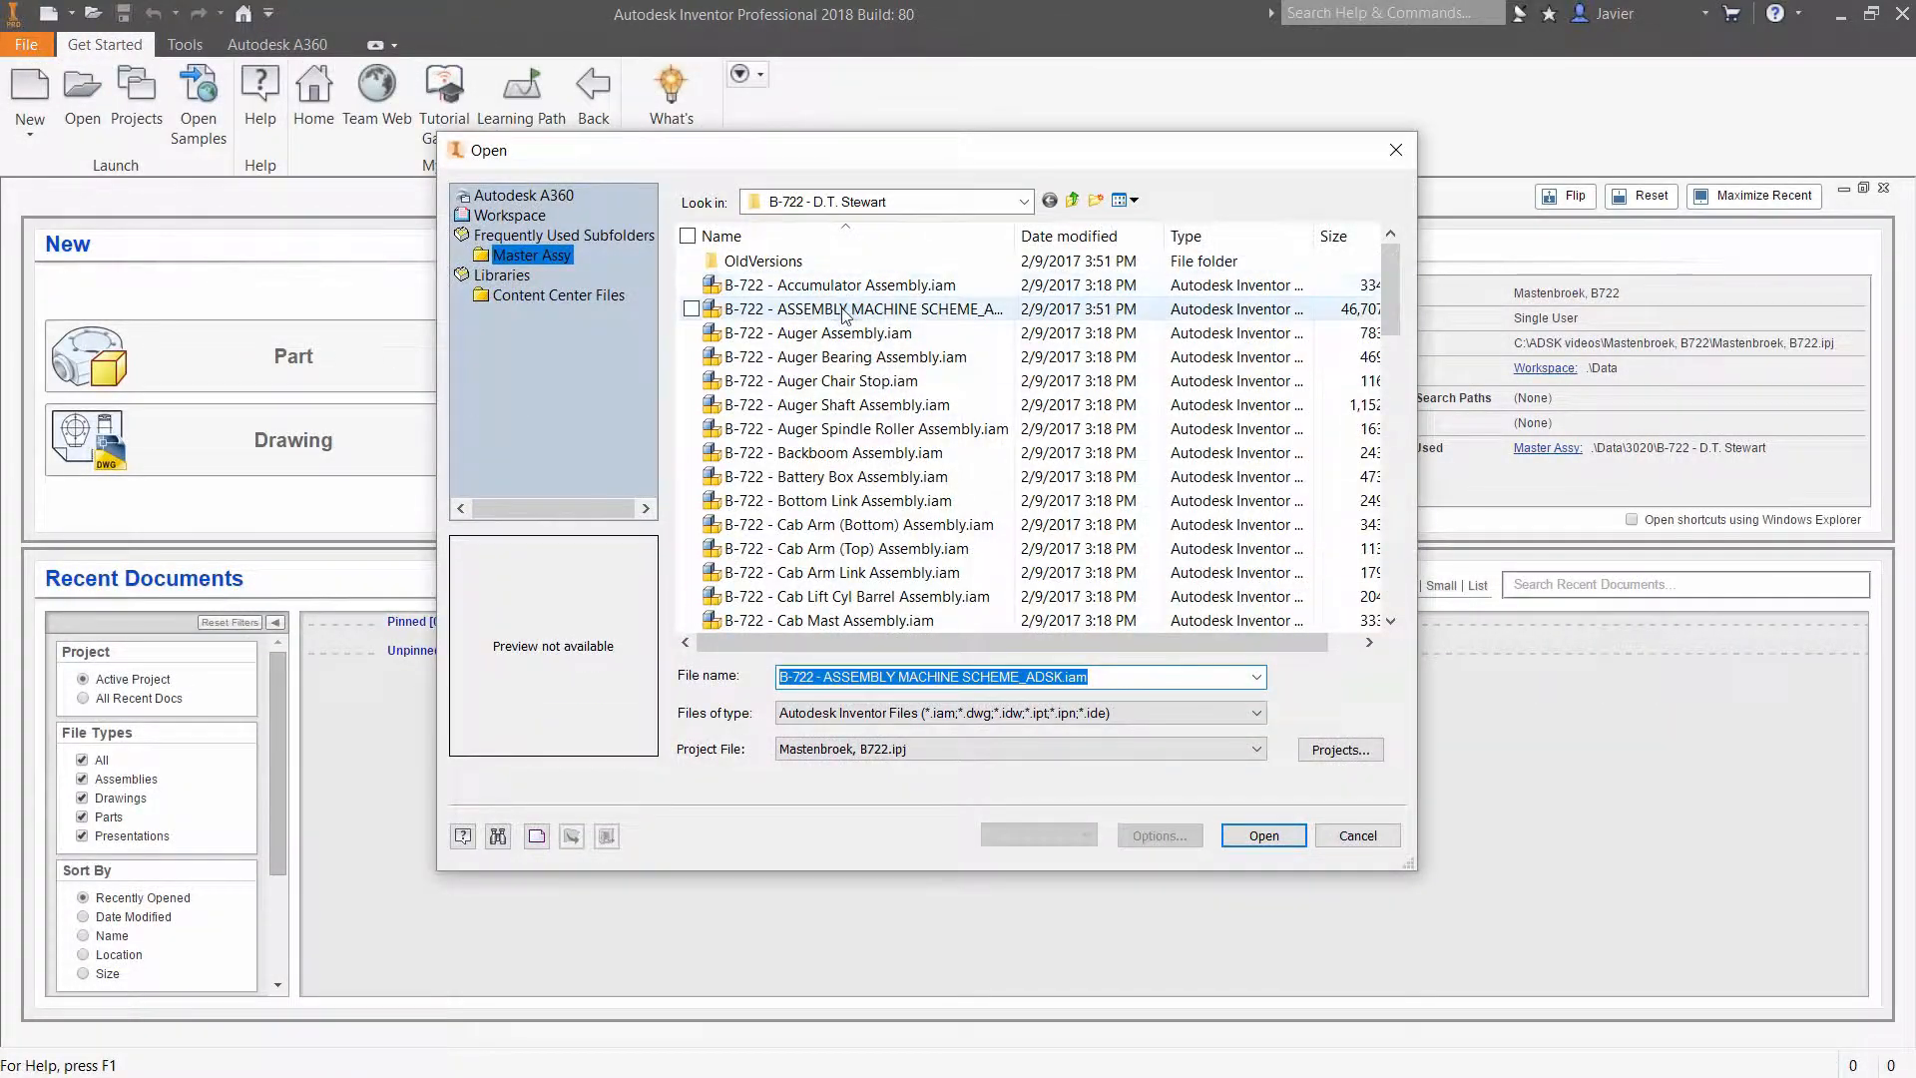
pyautogui.click(1035, 834)
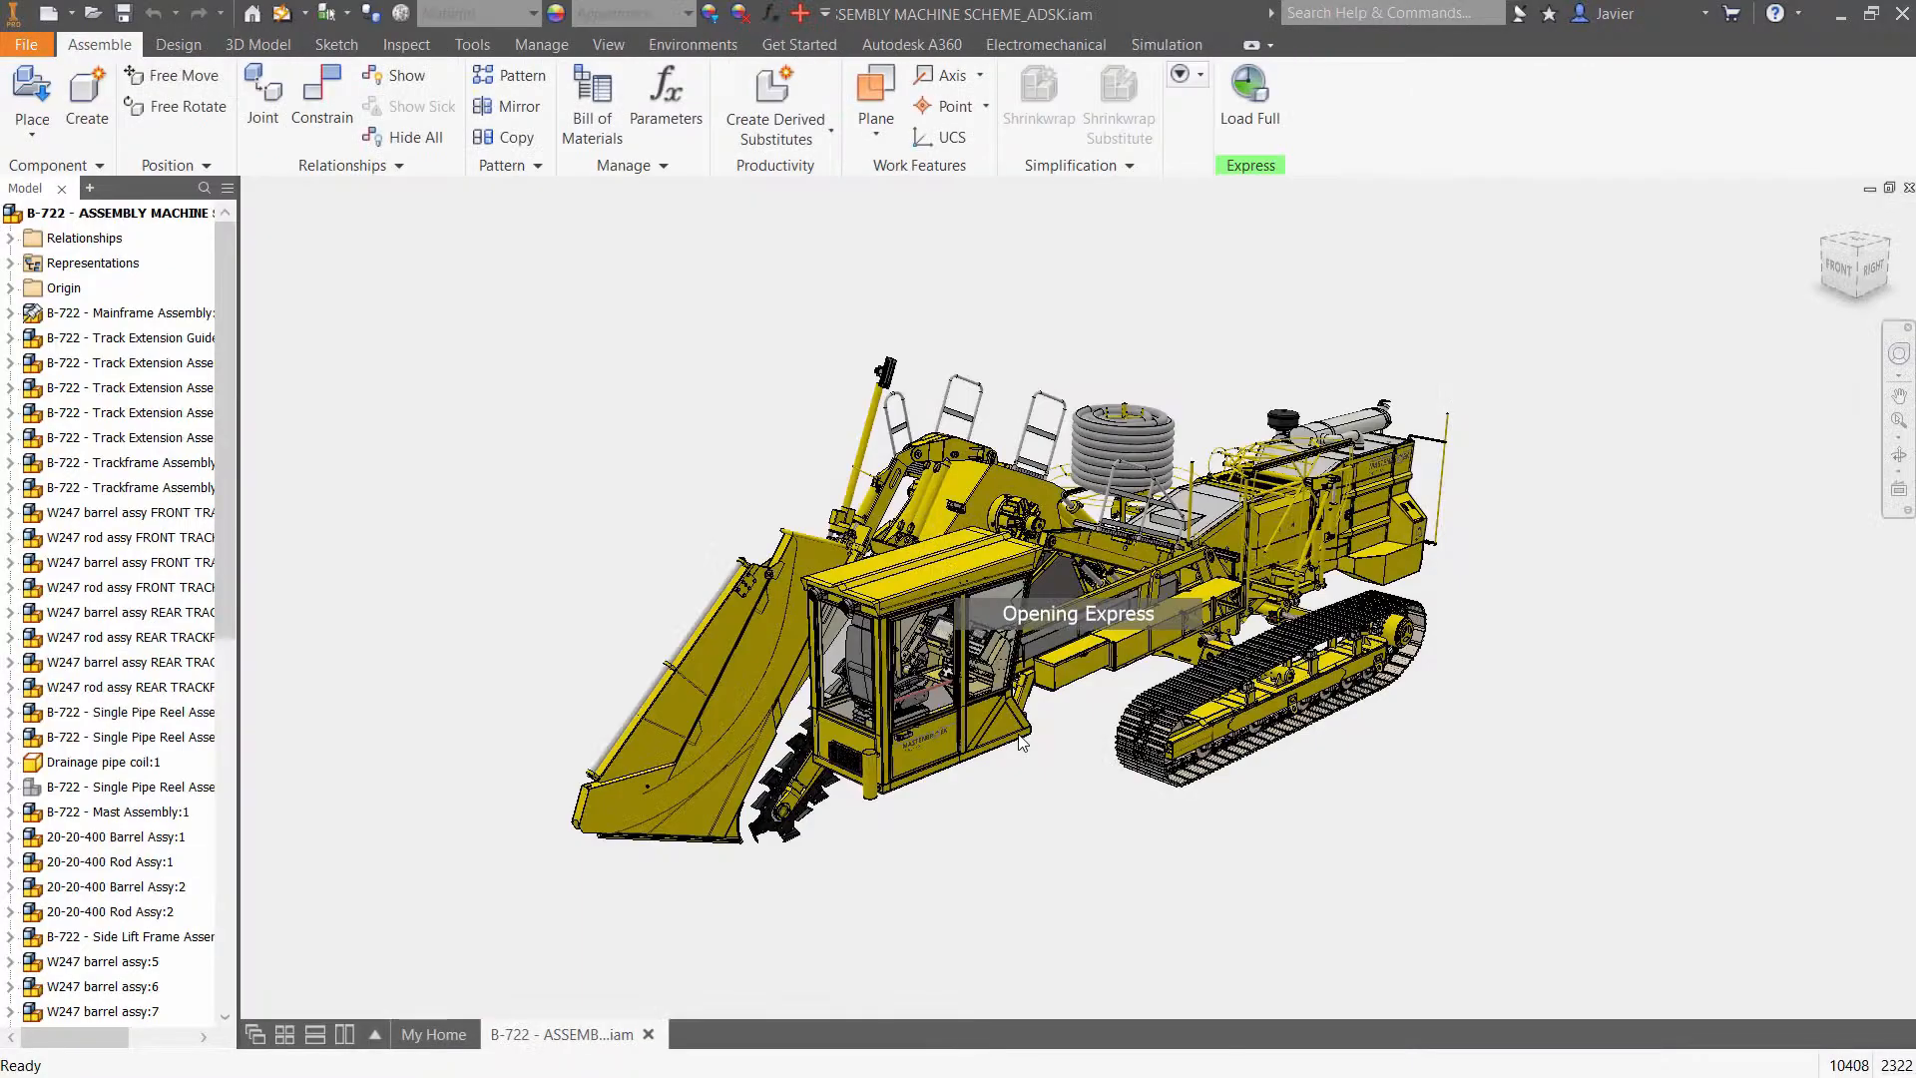
pyautogui.click(472, 44)
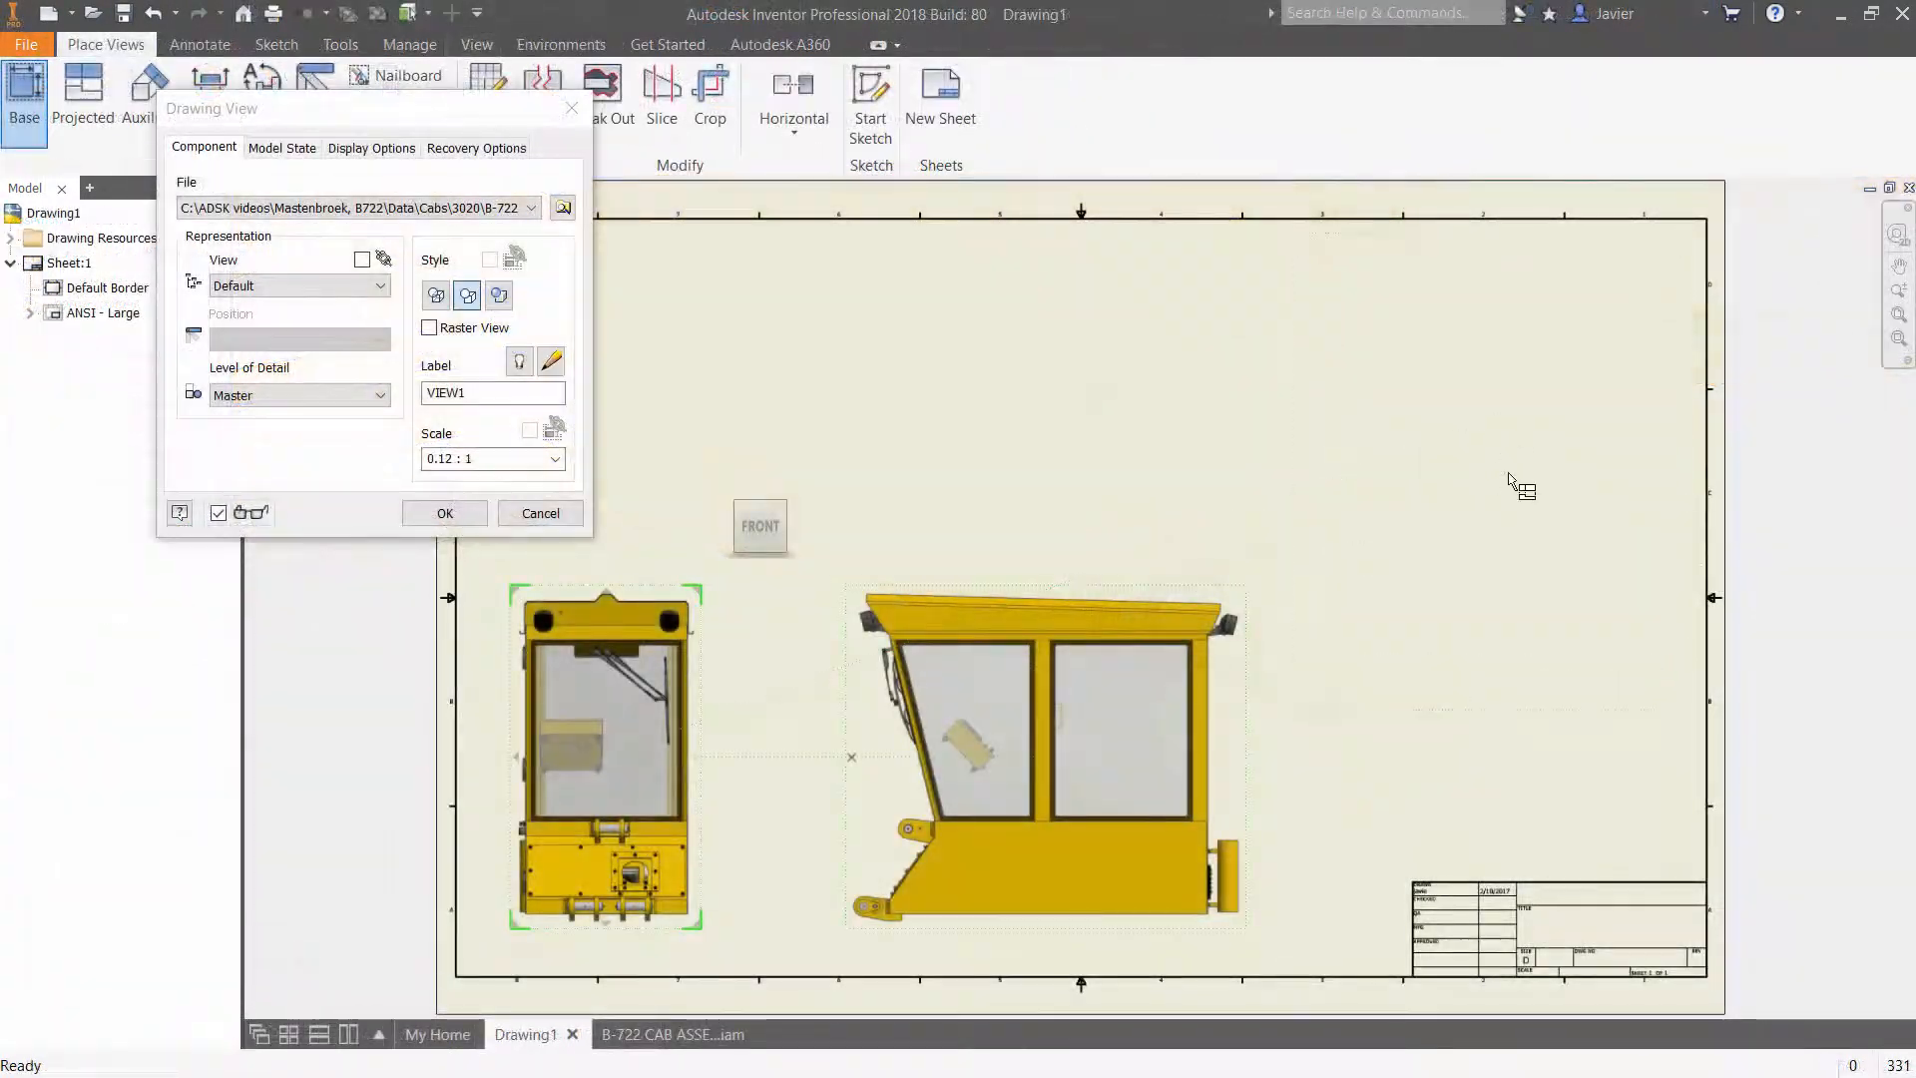
# Back in the assembly, select 'B-722 GENERAL ASSEMBLY.dwg' in the file browser.
pyautogui.click(443, 512)
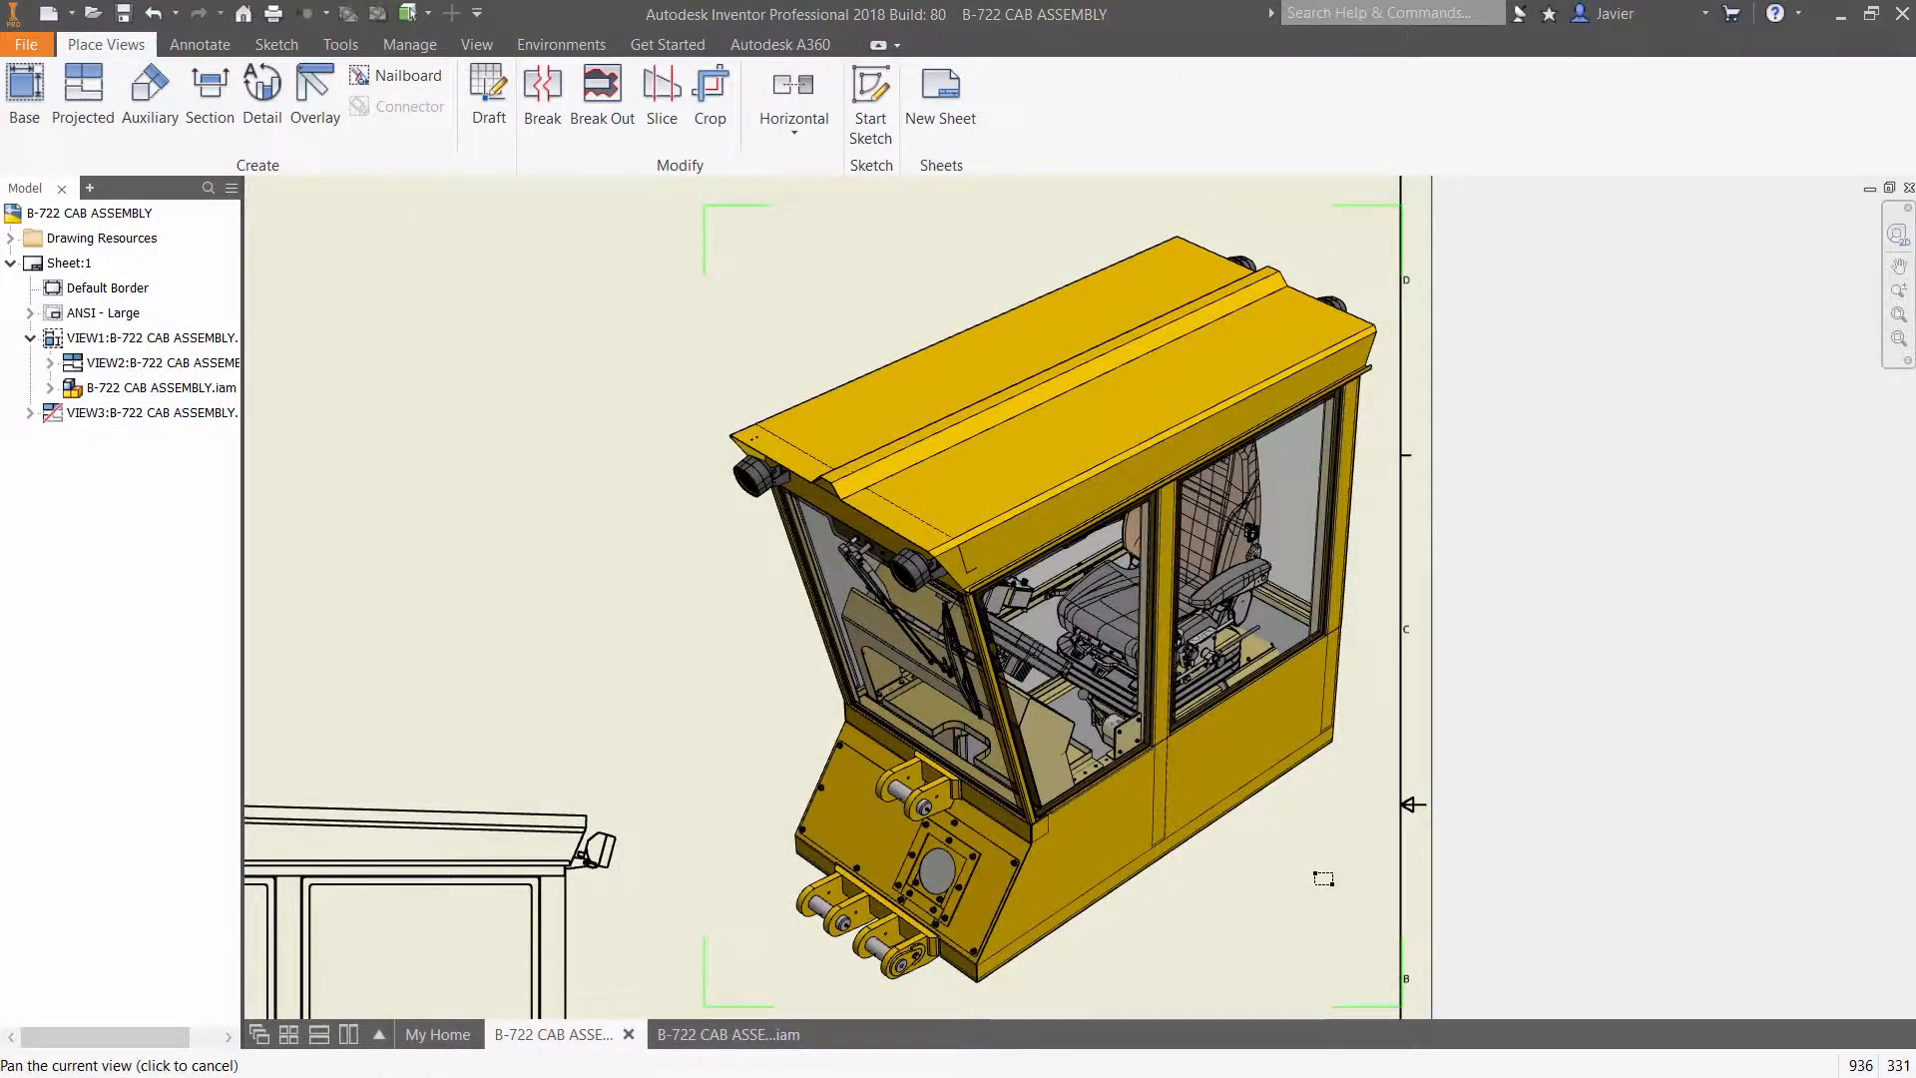
pyautogui.click(161, 364)
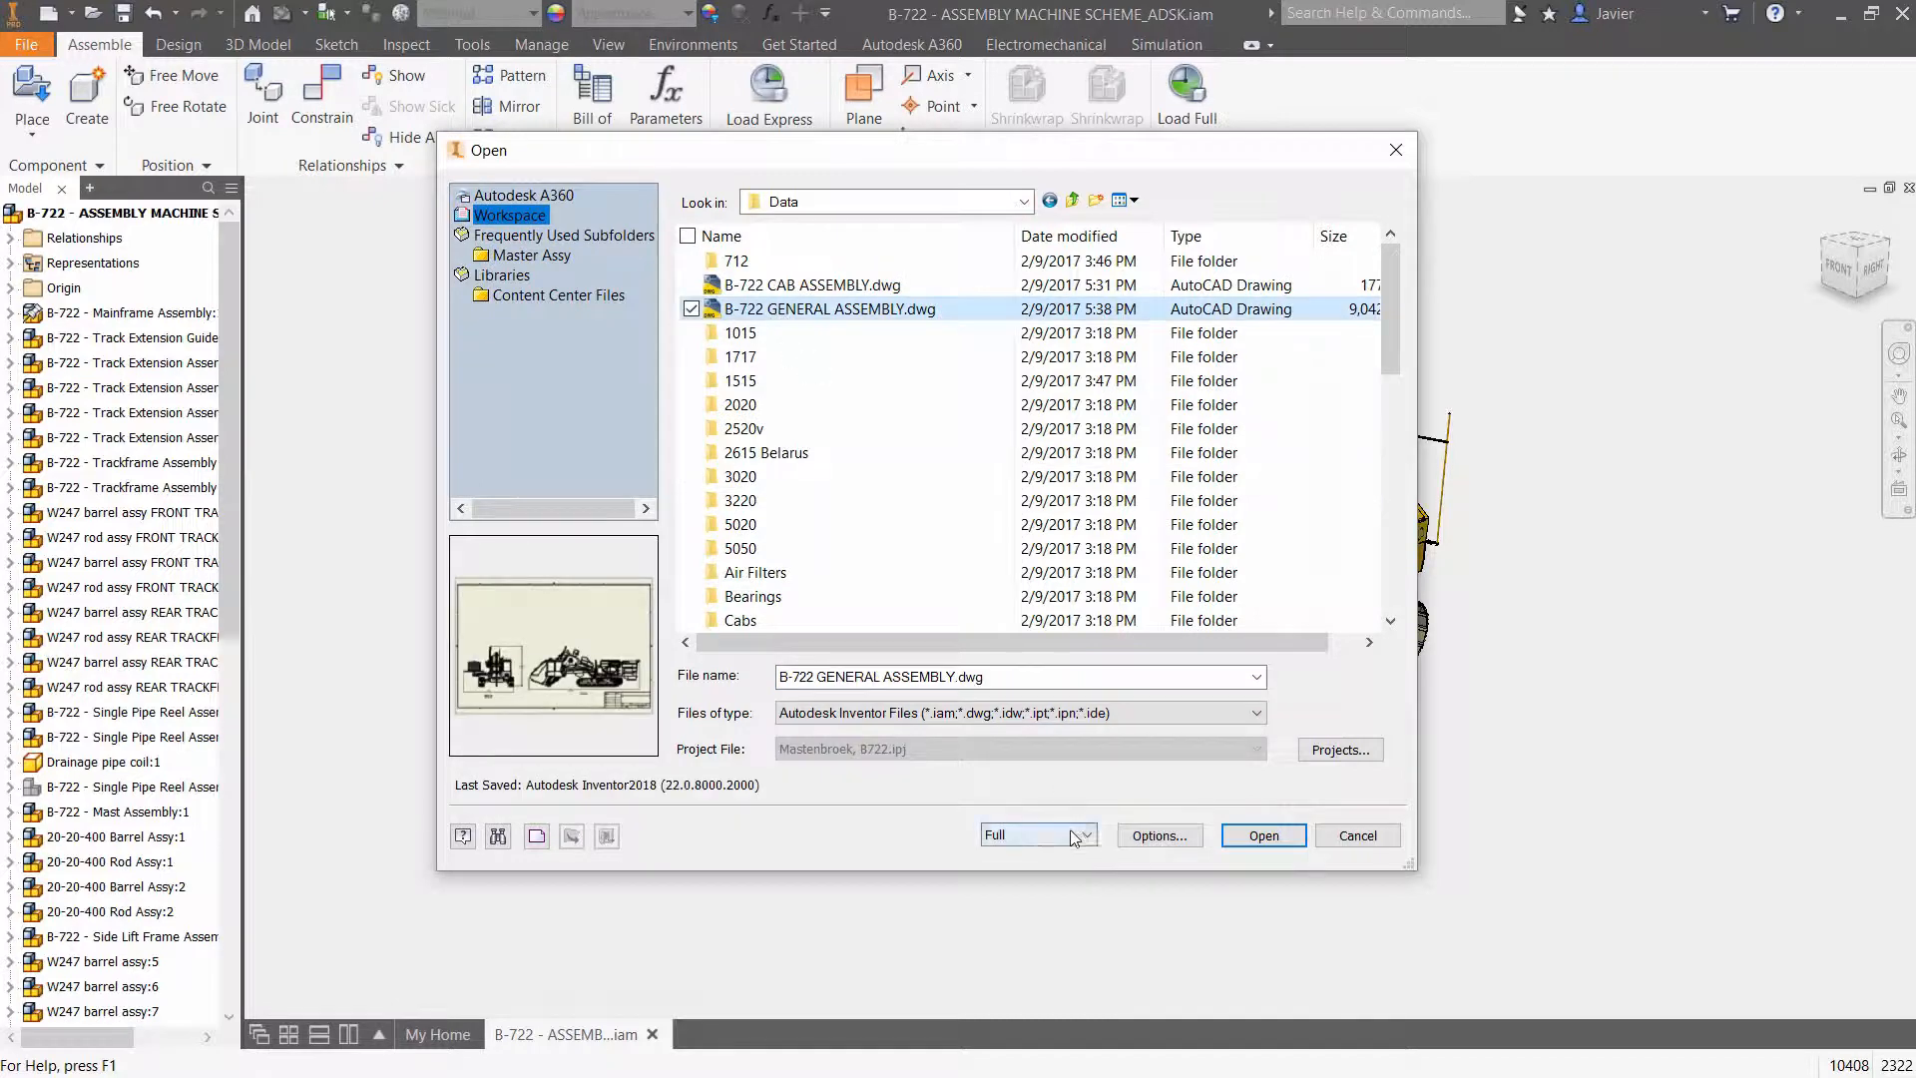
# Open 'B-722 GENERAL ASSEMBLY.dwg' with updates deferred.
pyautogui.click(1035, 834)
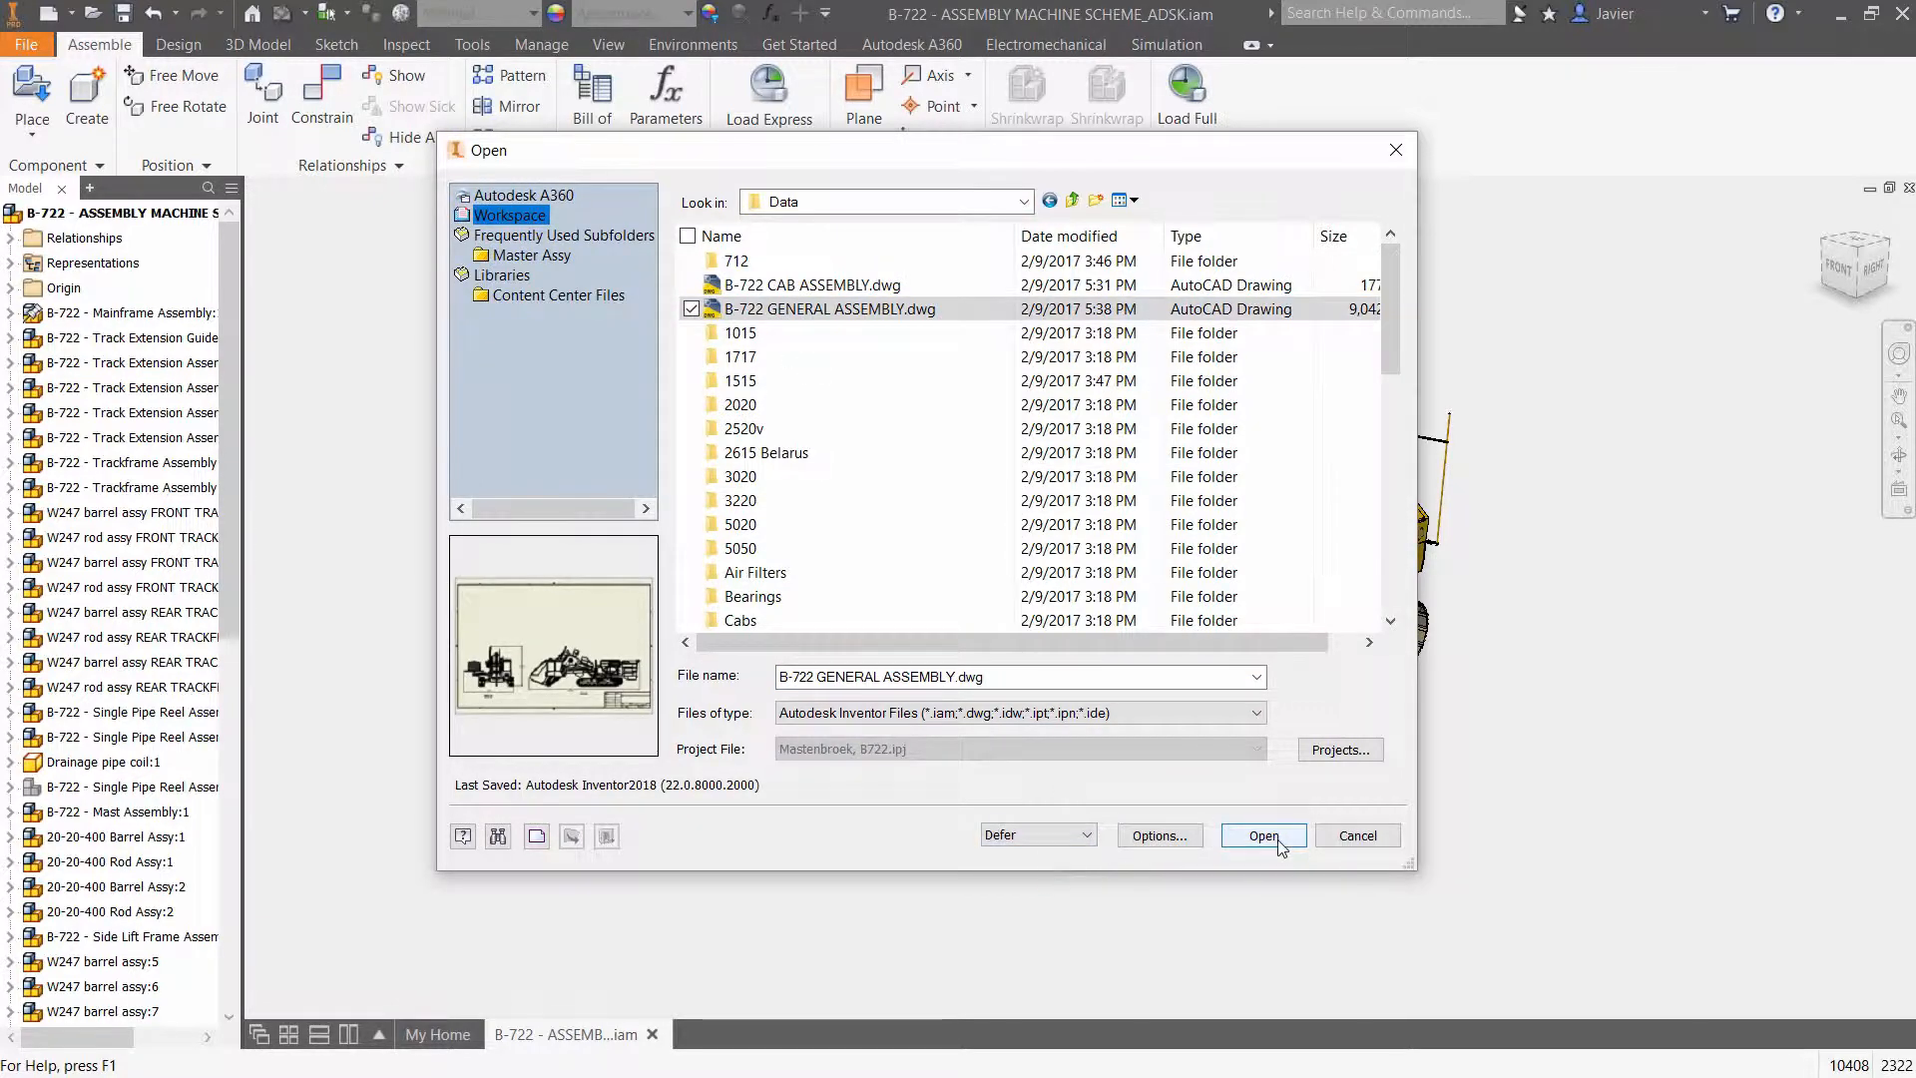
pyautogui.click(1263, 834)
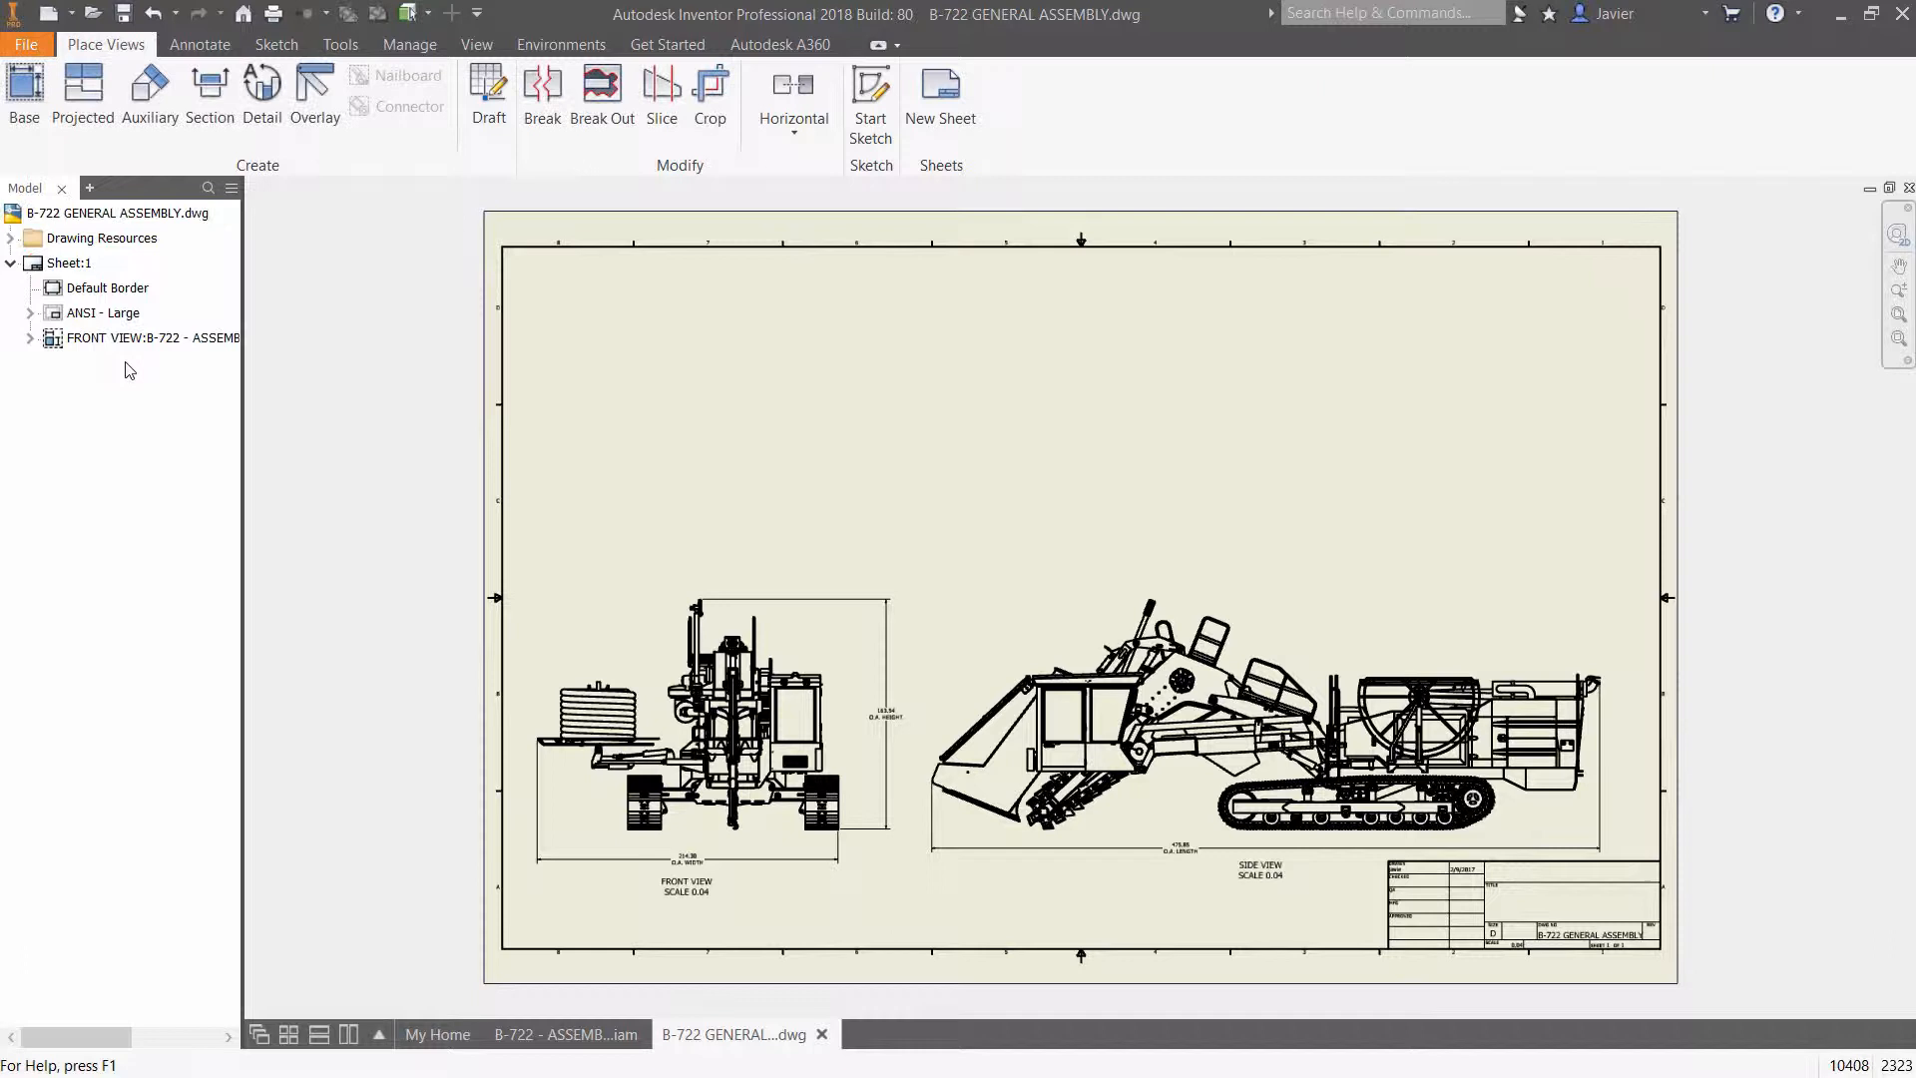
# Place a shaded isometric base view, scale 0.05, preview off, above the existing views.
pyautogui.click(21, 92)
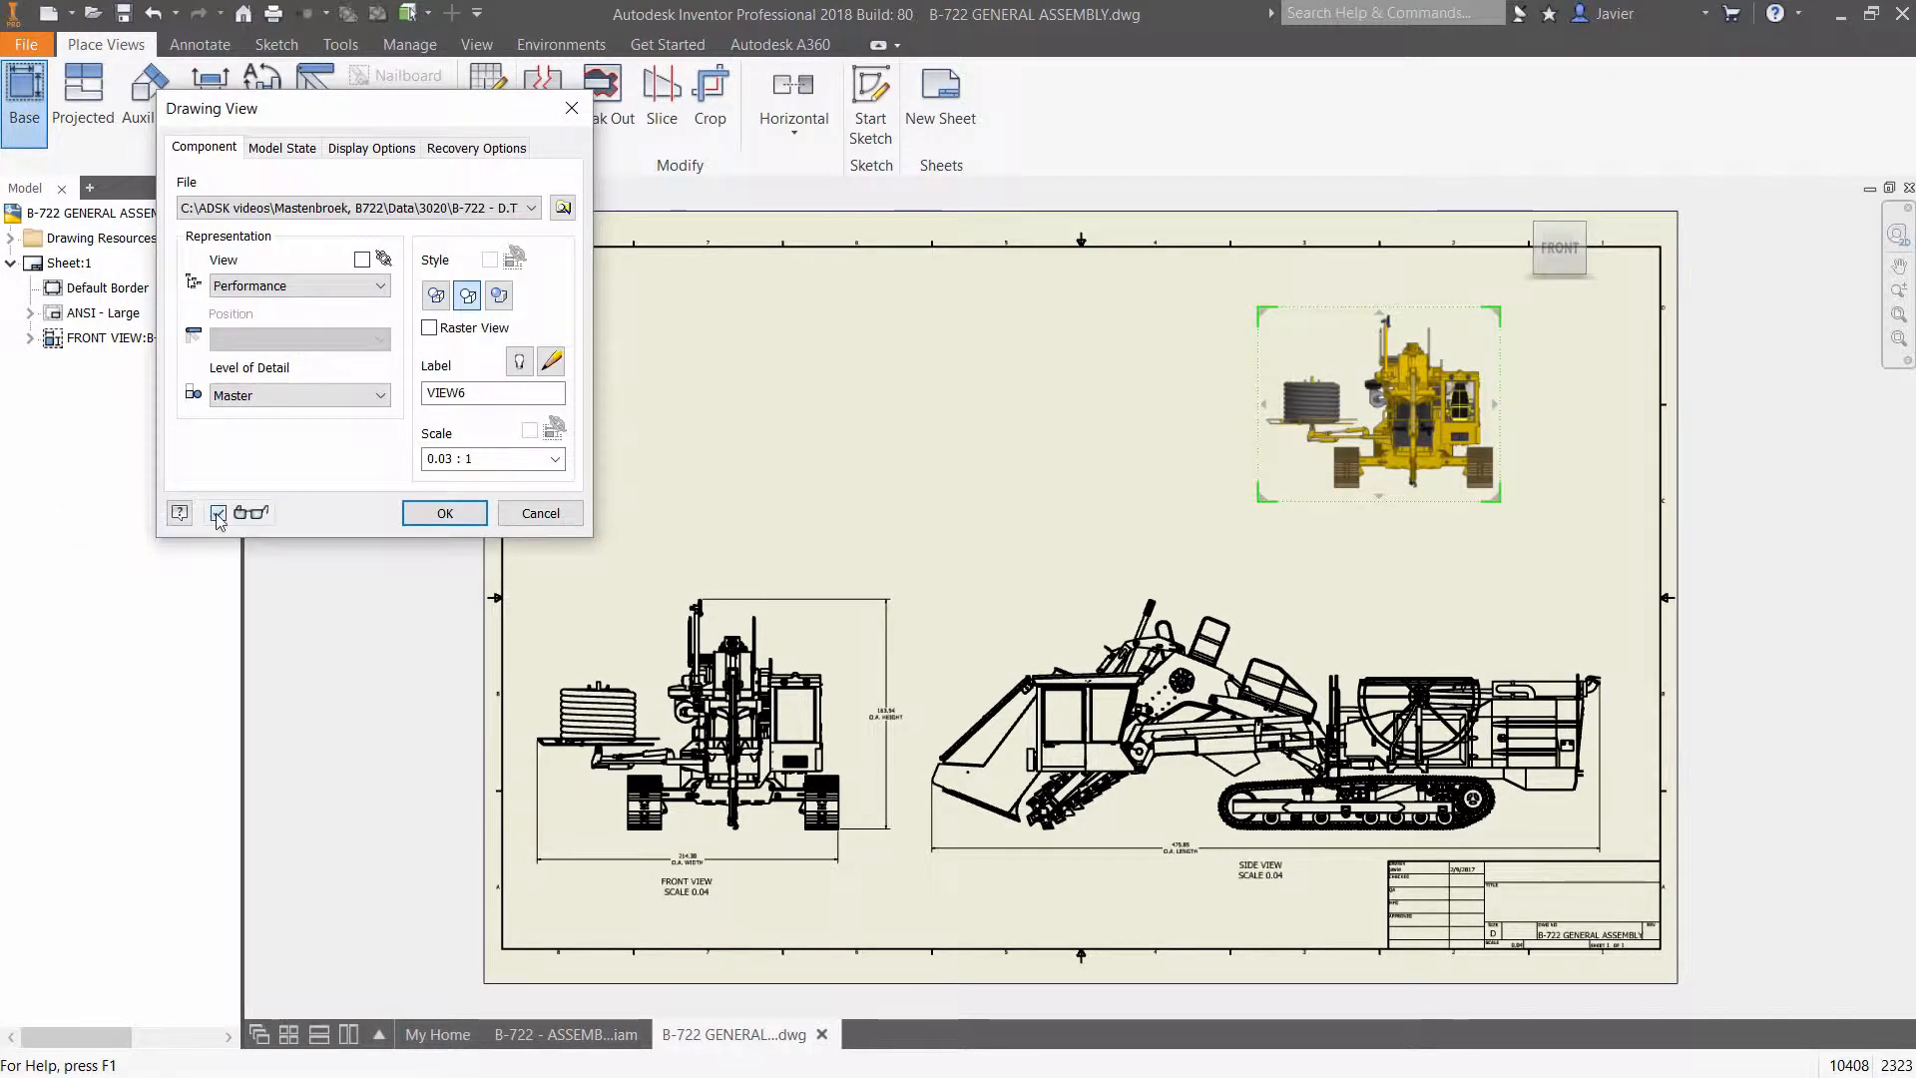
pyautogui.click(217, 513)
pyautogui.write('0.05')
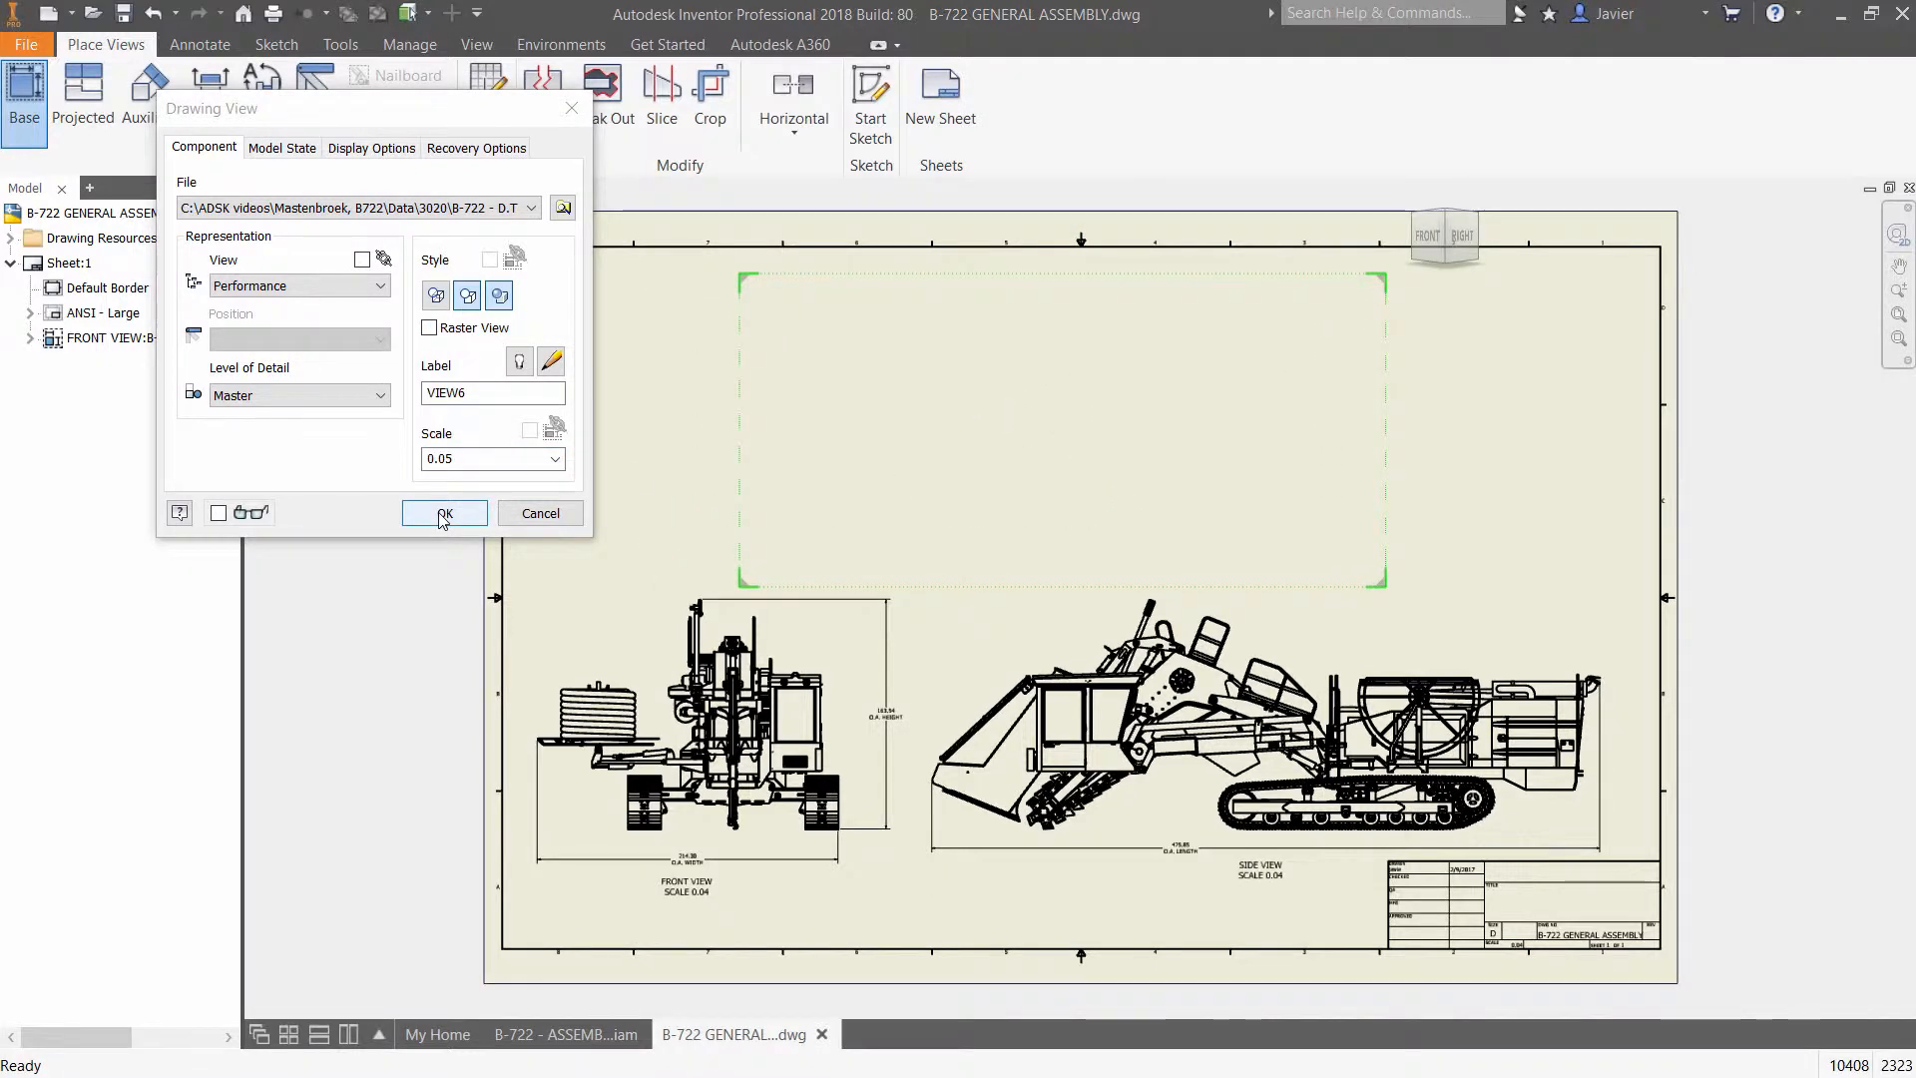
pyautogui.click(443, 512)
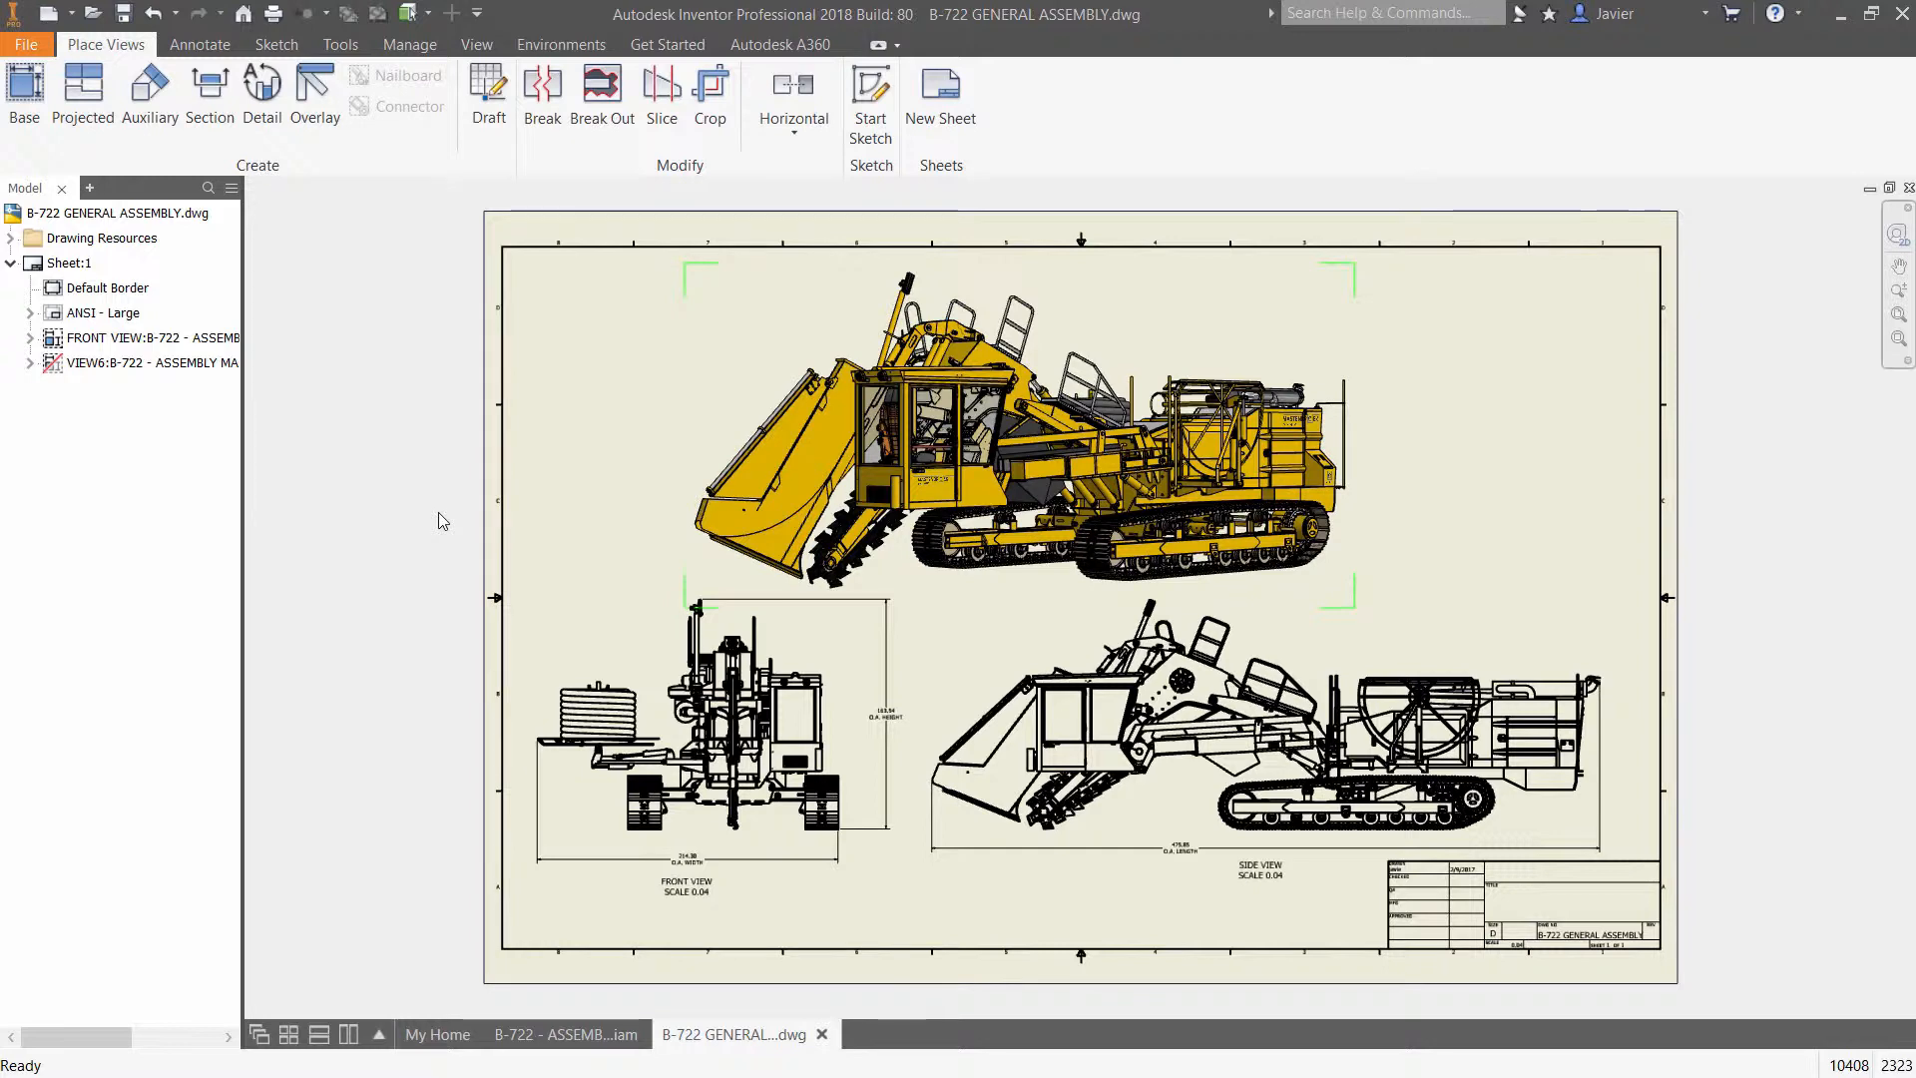